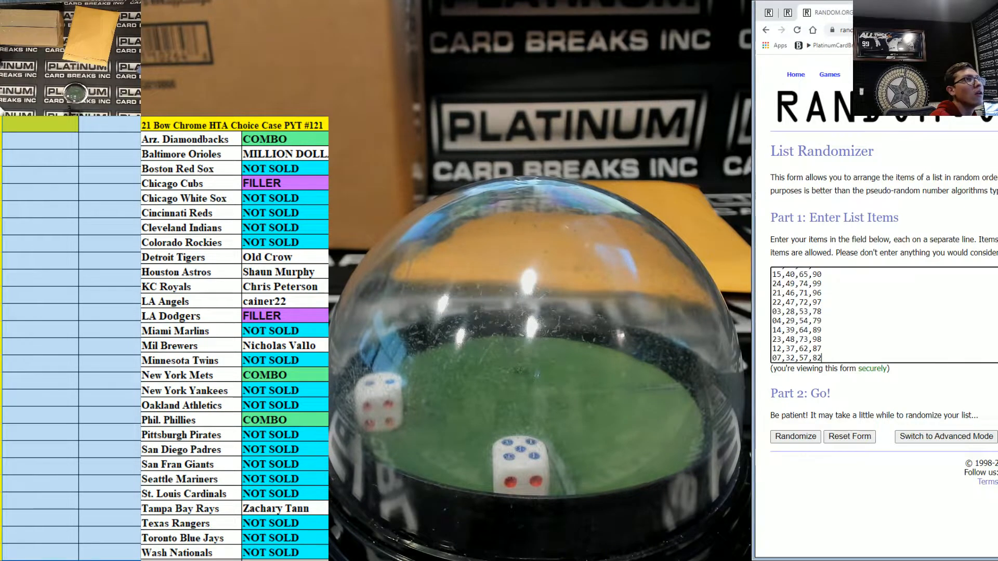
Step: Randomize the 25 number combos, then reshuffle them with Again! three more times
{"action": "left_click", "coordinate": [795, 437]}
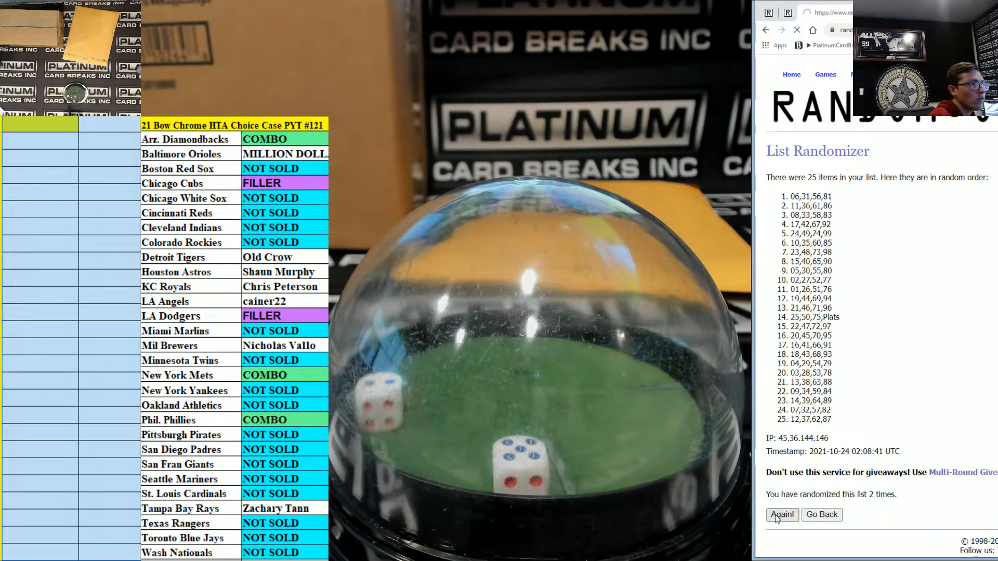
{"action": "left_click", "coordinate": [783, 514]}
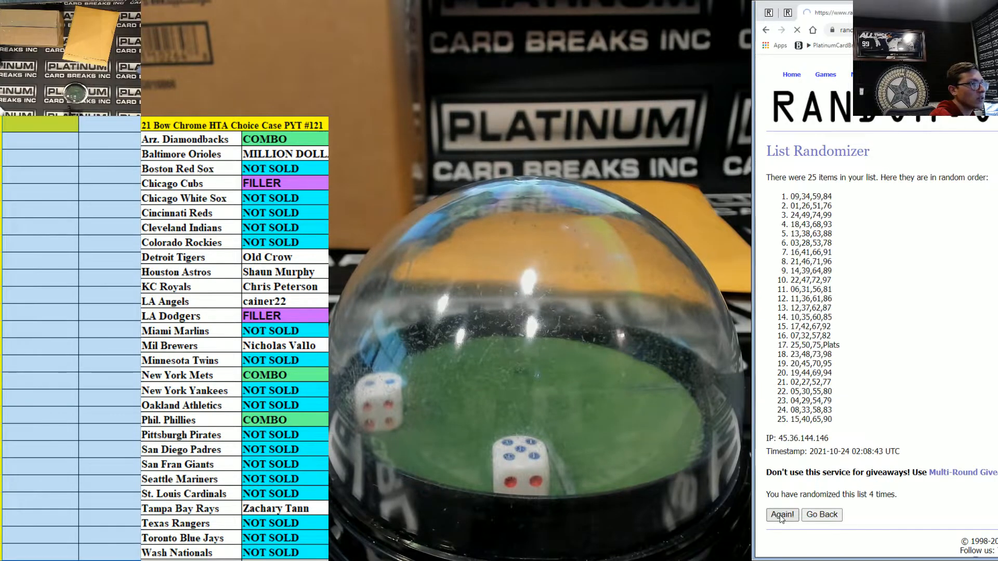
{"action": "left_click", "coordinate": [781, 515]}
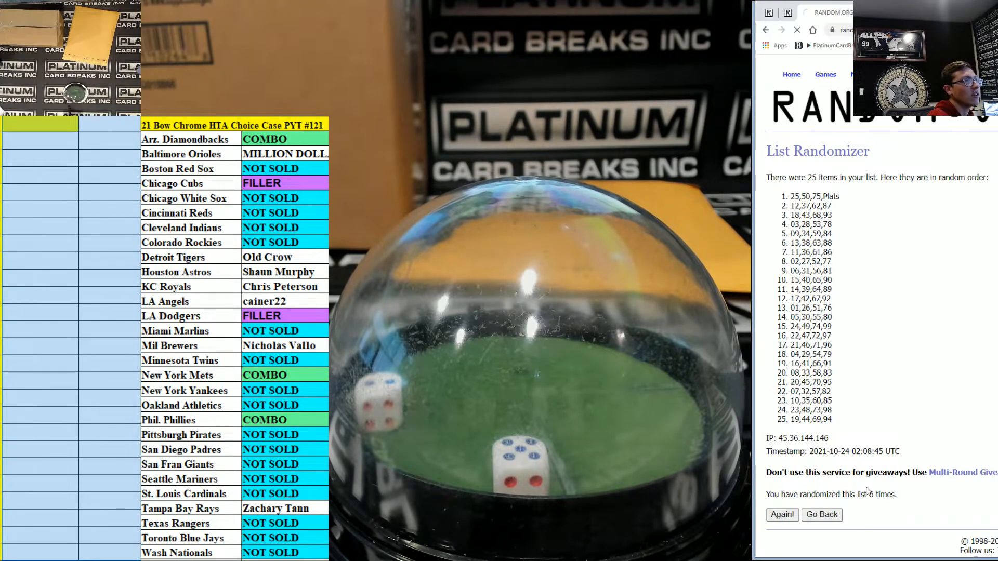
{"action": "left_click", "coordinate": [782, 514]}
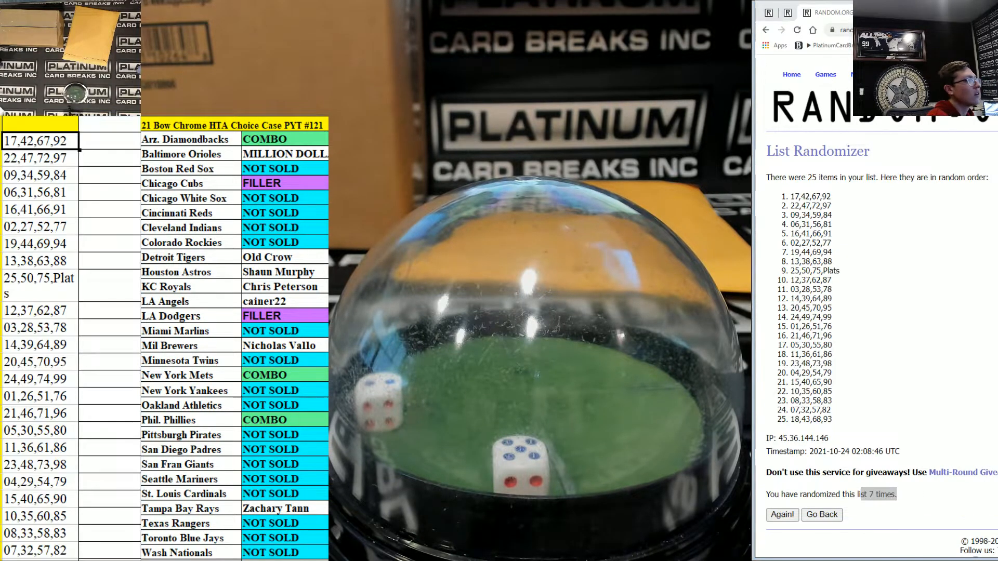
Step: Return to the form, randomize the 25 names, and reshuffle them five more times
{"action": "left_click", "coordinate": [821, 514]}
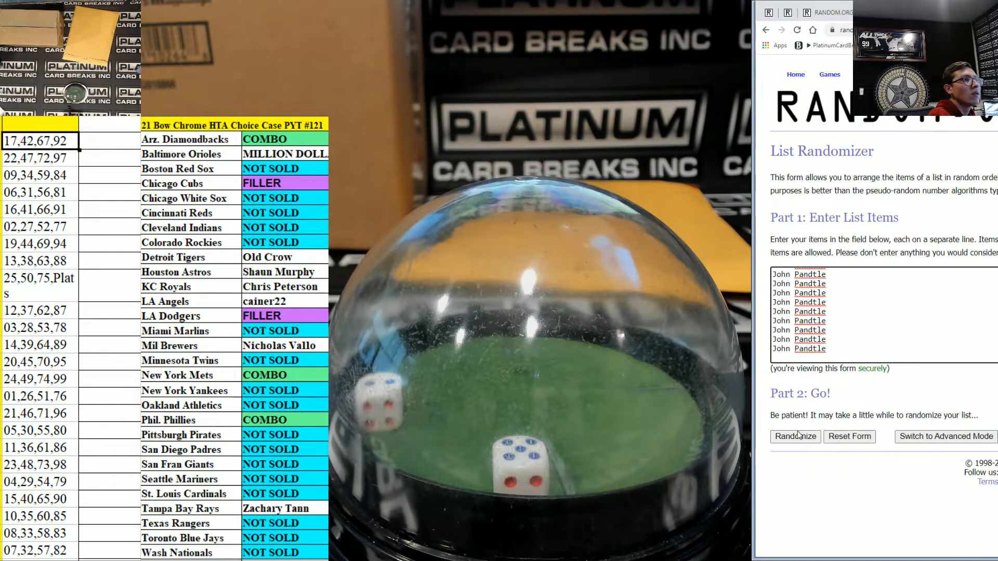
{"action": "left_click", "coordinate": [795, 437]}
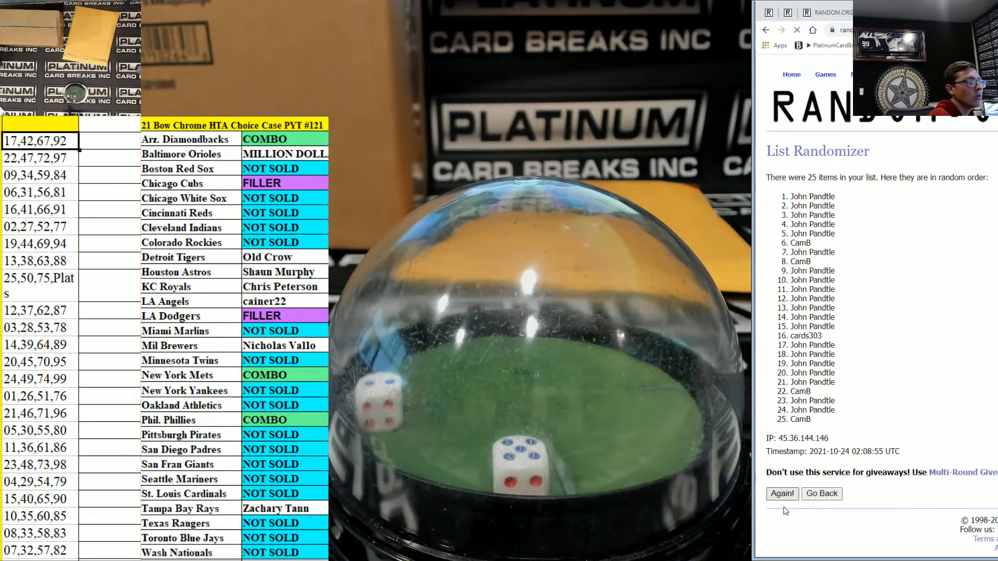
{"action": "left_click", "coordinate": [781, 514]}
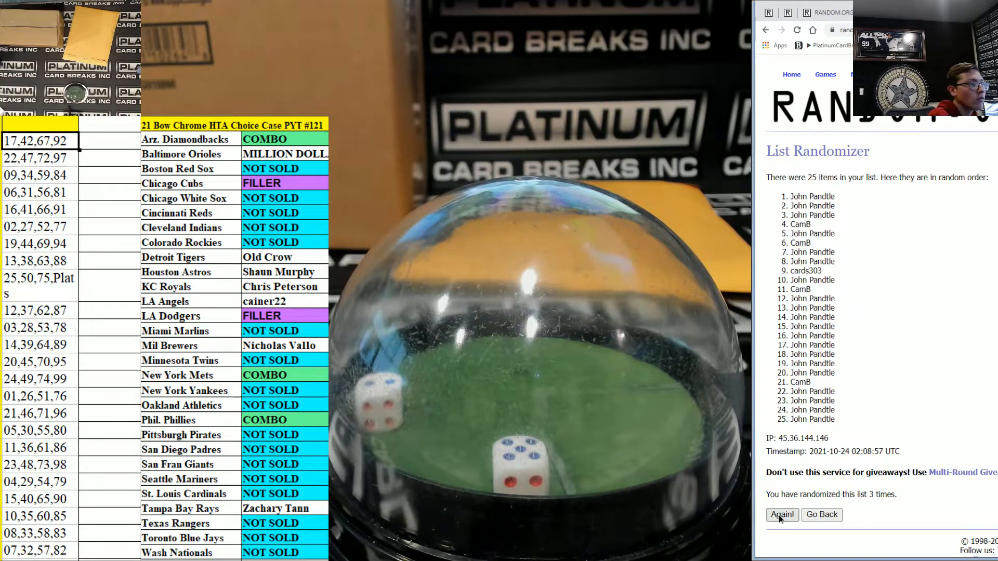
{"action": "left_click", "coordinate": [782, 514]}
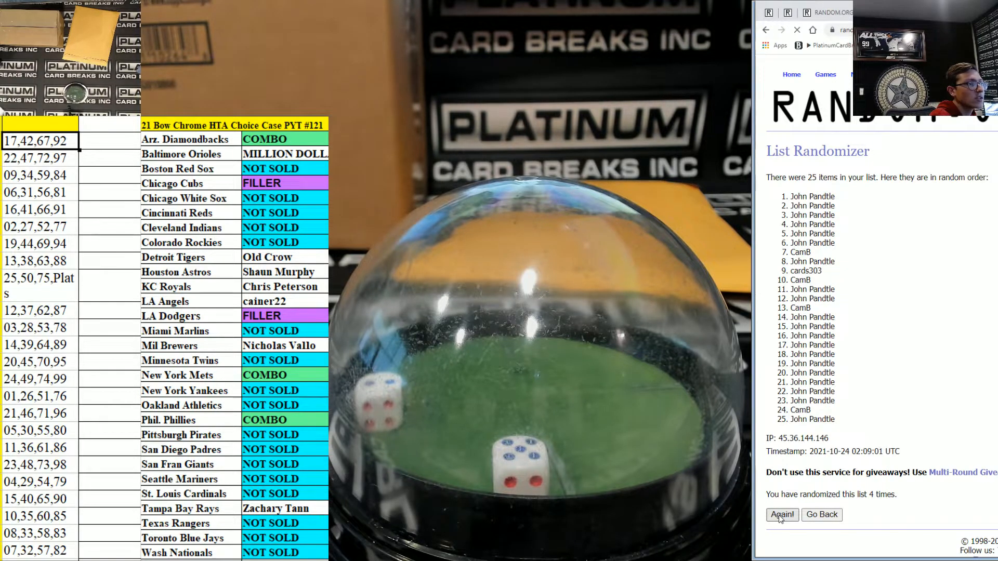
{"action": "left_click", "coordinate": [782, 514]}
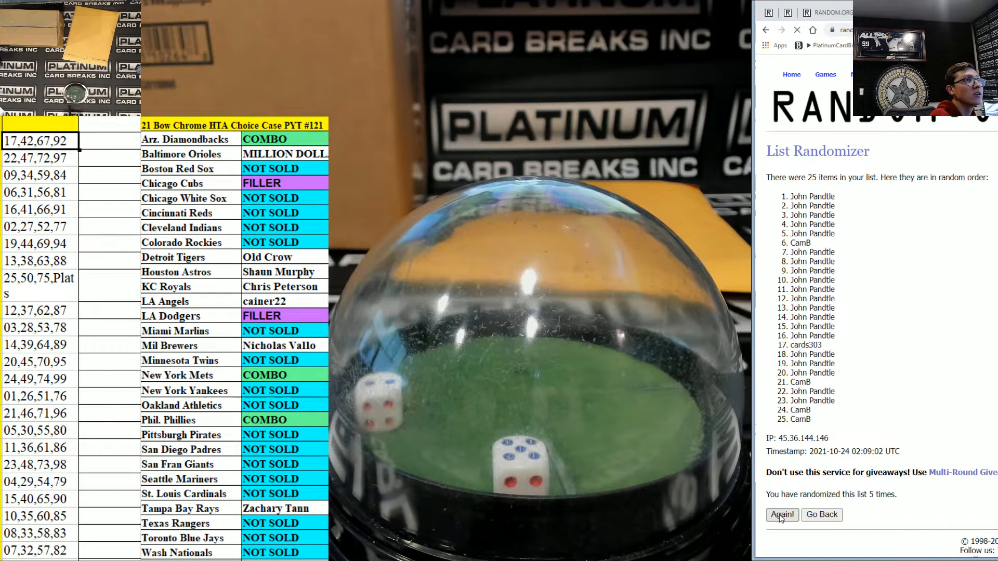
{"action": "left_click", "coordinate": [782, 514]}
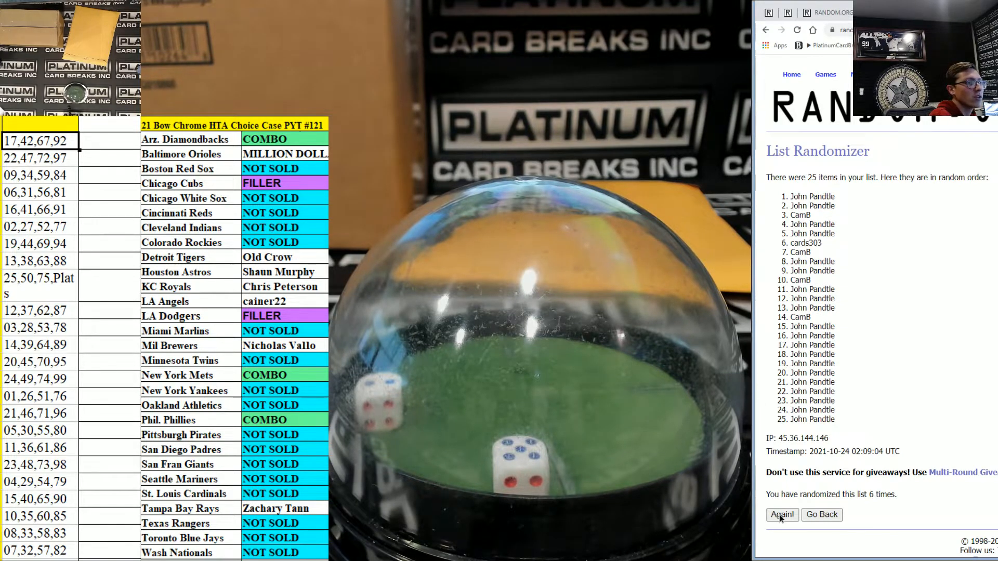
{"action": "left_click", "coordinate": [781, 514]}
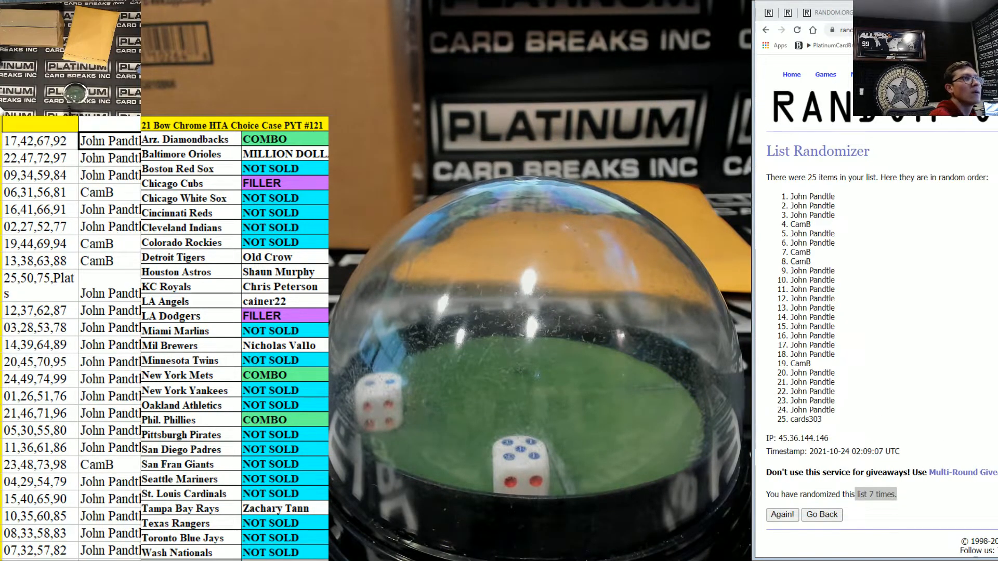
Step: Give the names a final shuffle, then select the row with combo 18,43,68,93 in the sorted sheet
{"action": "left_click", "coordinate": [783, 514]}
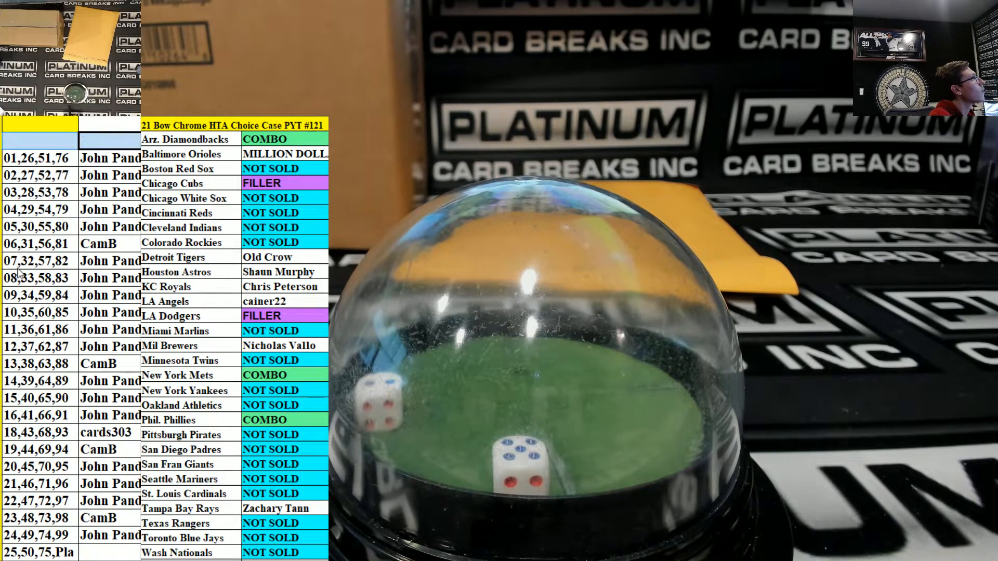
{"action": "left_click", "coordinate": [64, 433]}
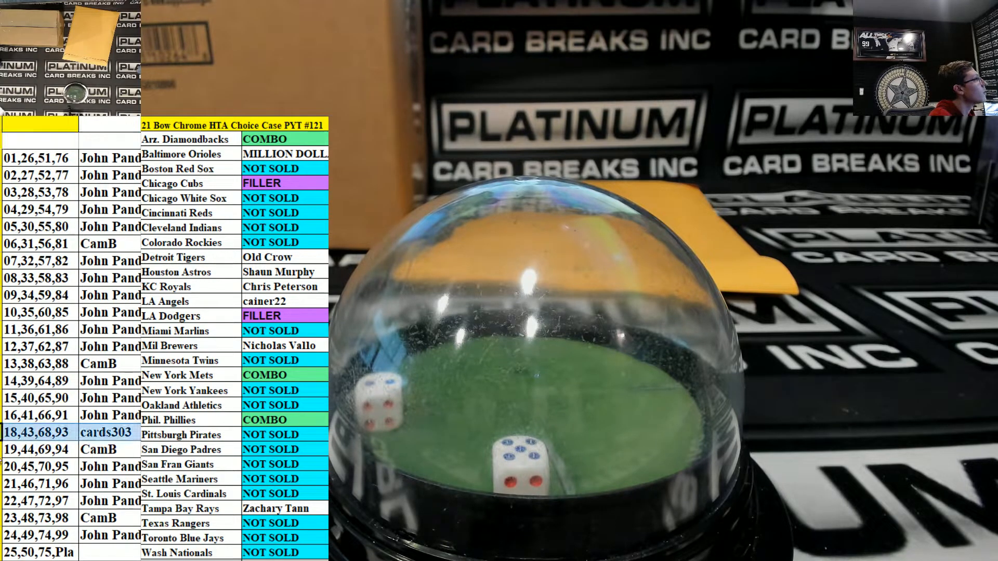